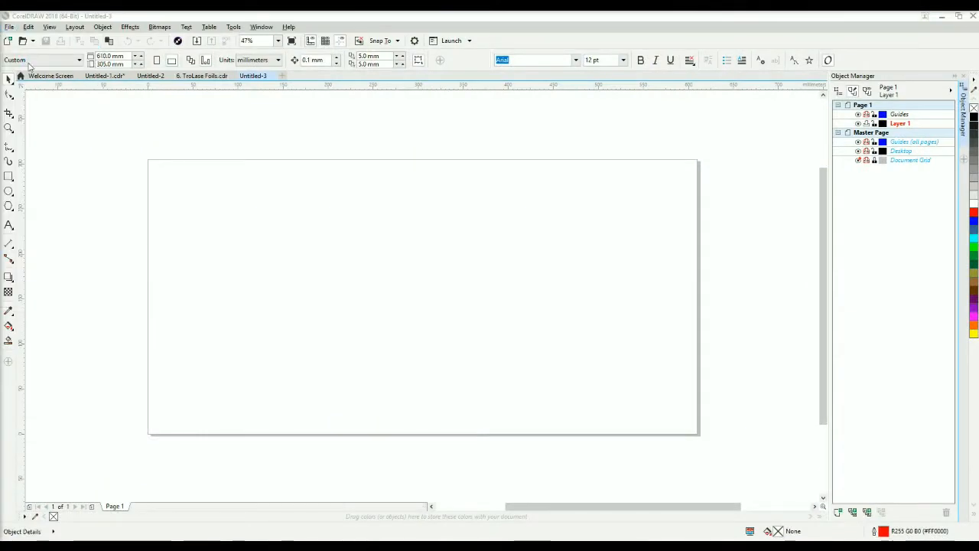
# Open '6. TroLase Foils.cdr' from the Documents/Foils folder
pyautogui.click(23, 40)
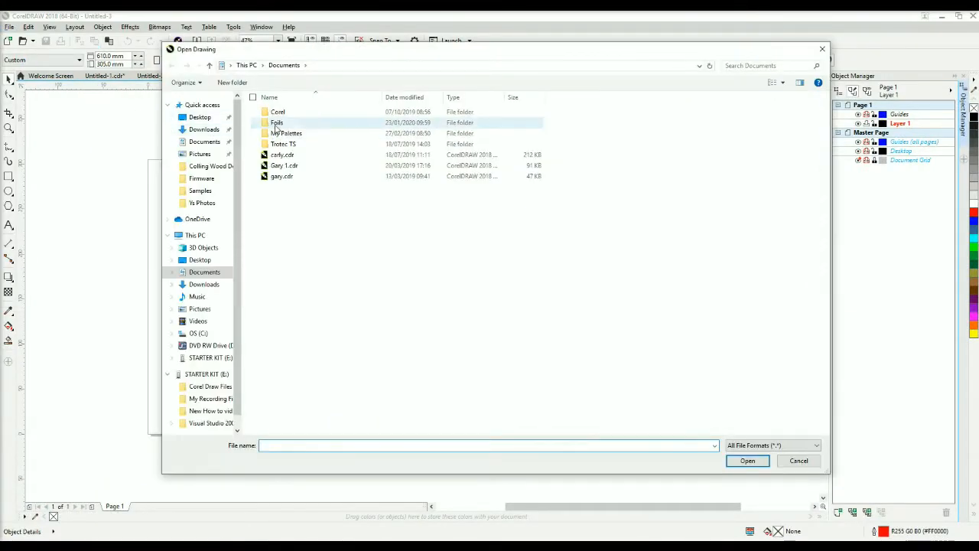
pyautogui.doubleClick(277, 122)
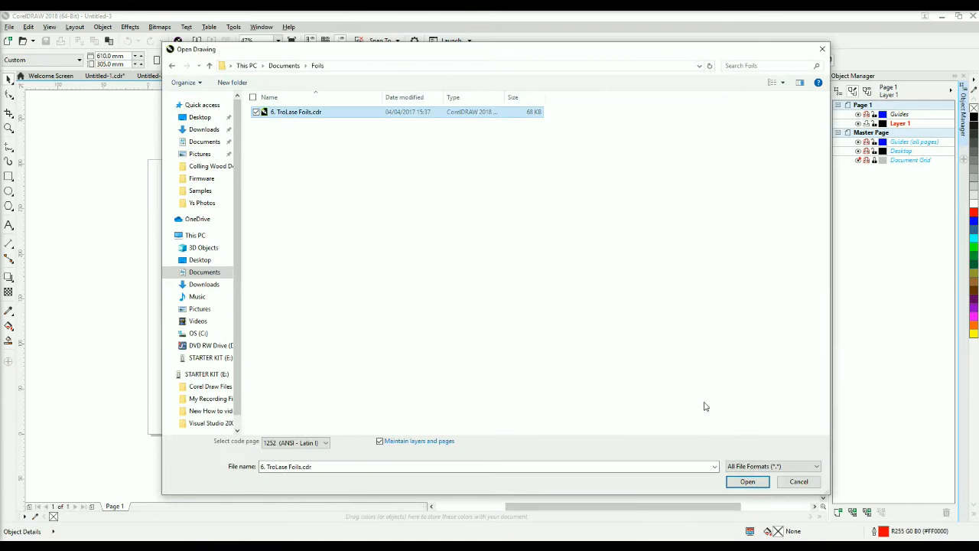
pyautogui.click(746, 480)
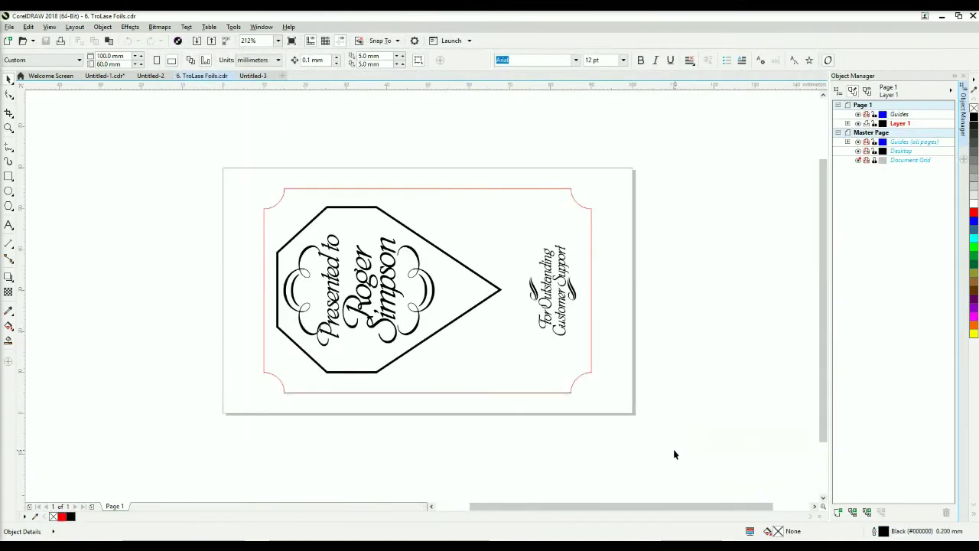
# Select all four award objects (Ctrl+A) and head to Print for the Trotec Engraver
pyautogui.press('ctrl+a')
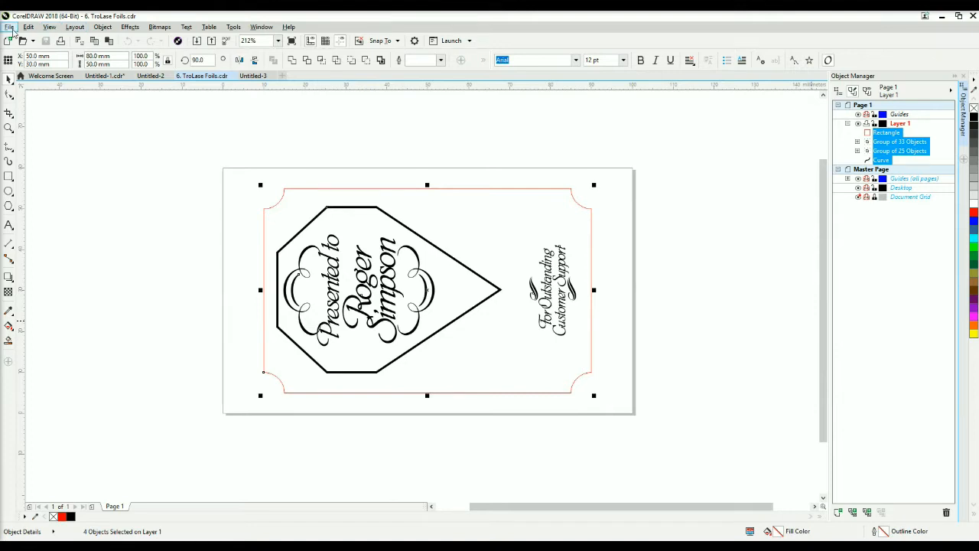
pyautogui.click(9, 28)
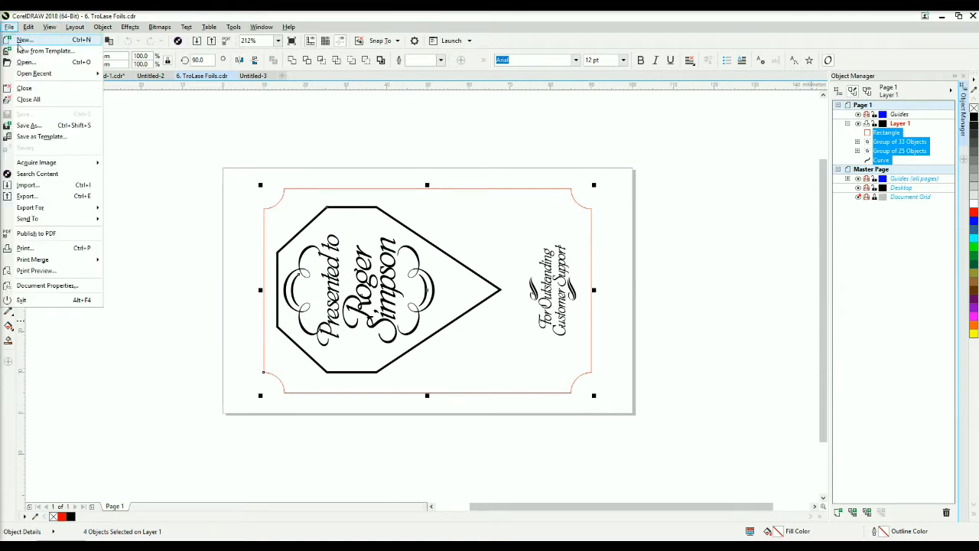
pyautogui.moveTo(24, 248)
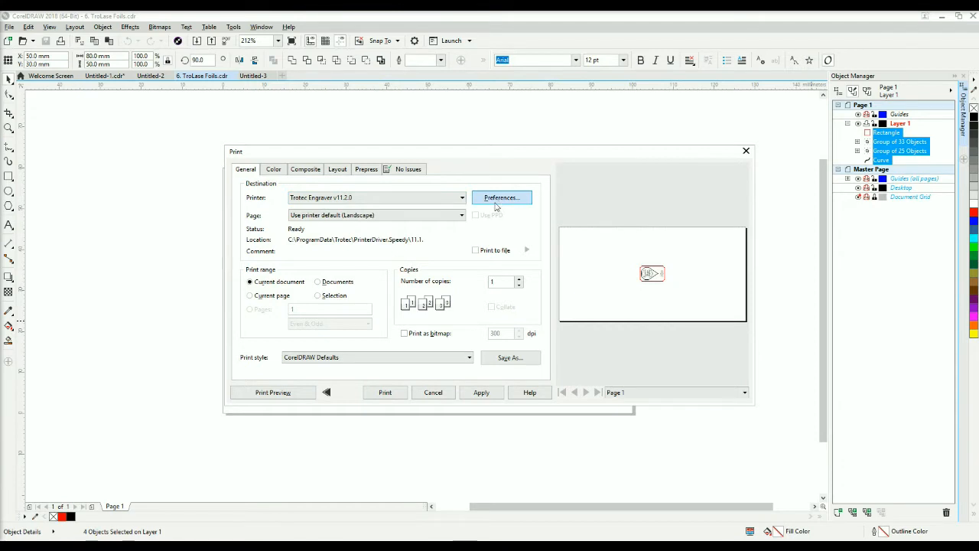
# Enter the Trotec Engraver driver preferences and bring up its material database
pyautogui.click(500, 198)
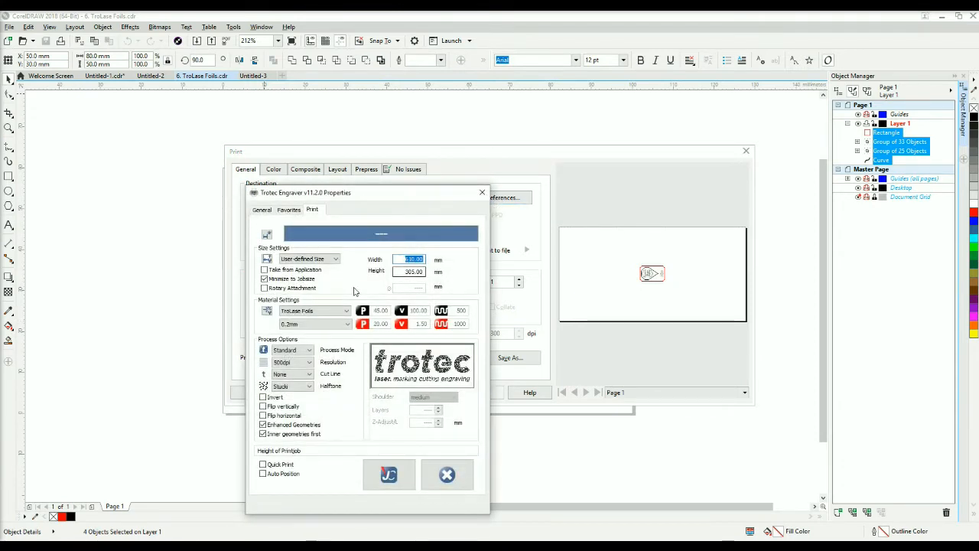
pyautogui.click(313, 324)
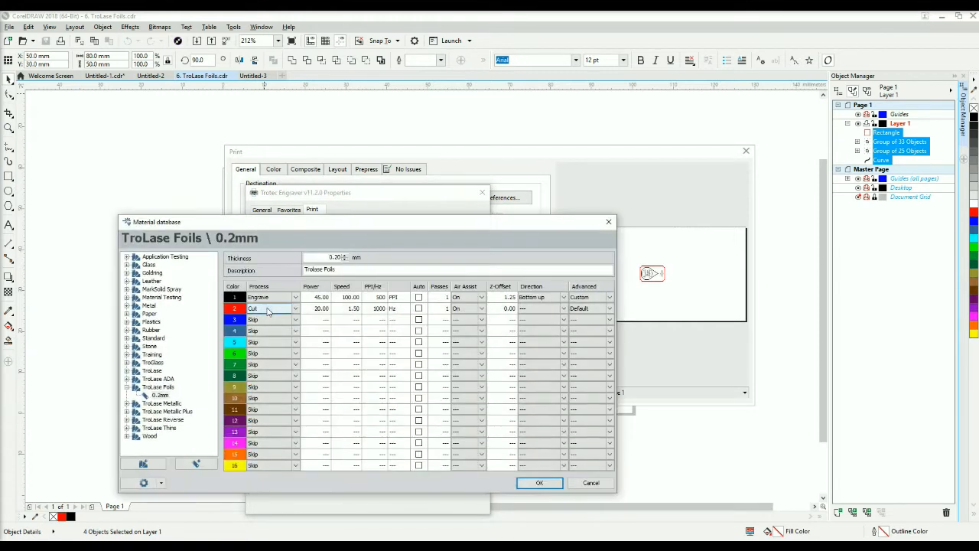
# Choose TroLase Foils 0.2mm material, confirm the driver settings and print the job to JobControl
pyautogui.click(159, 395)
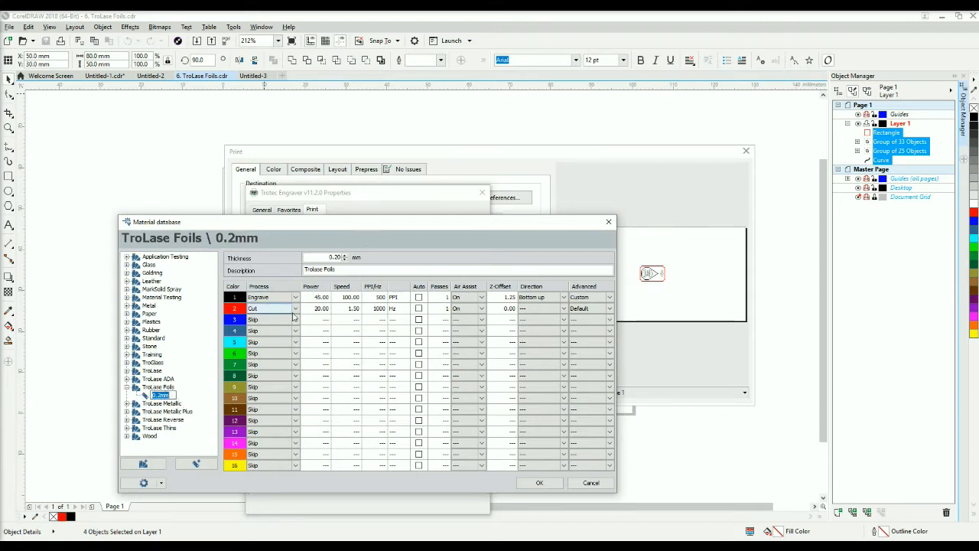
pyautogui.moveTo(543, 266)
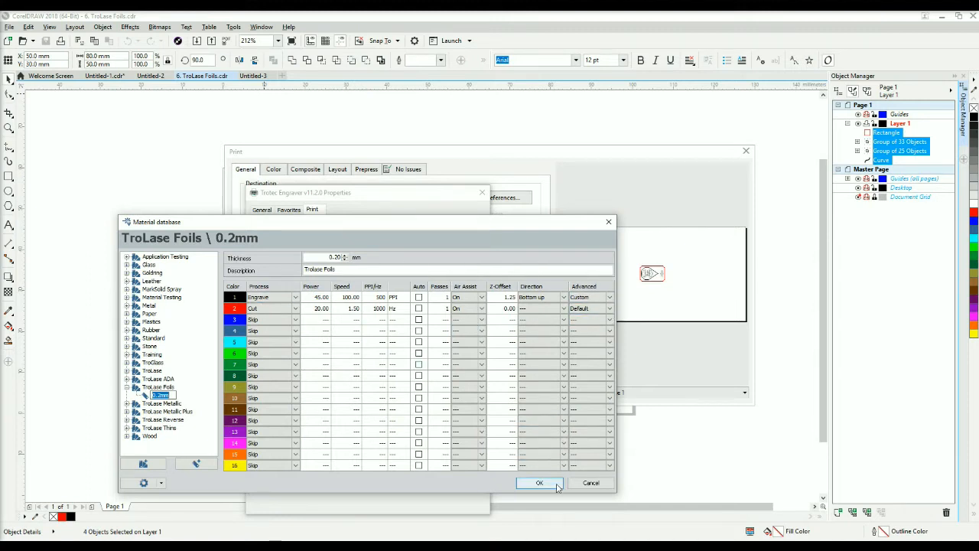
pyautogui.click(539, 483)
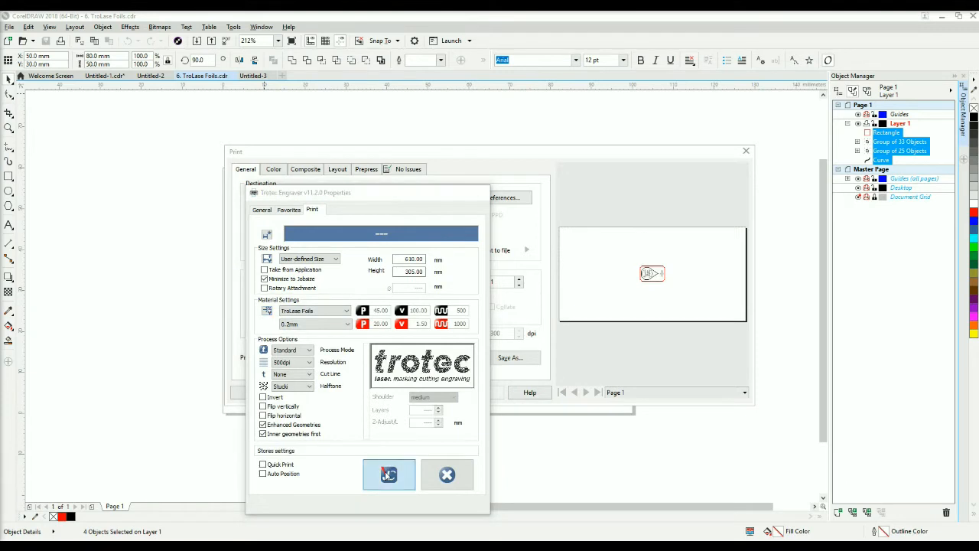
pyautogui.click(389, 474)
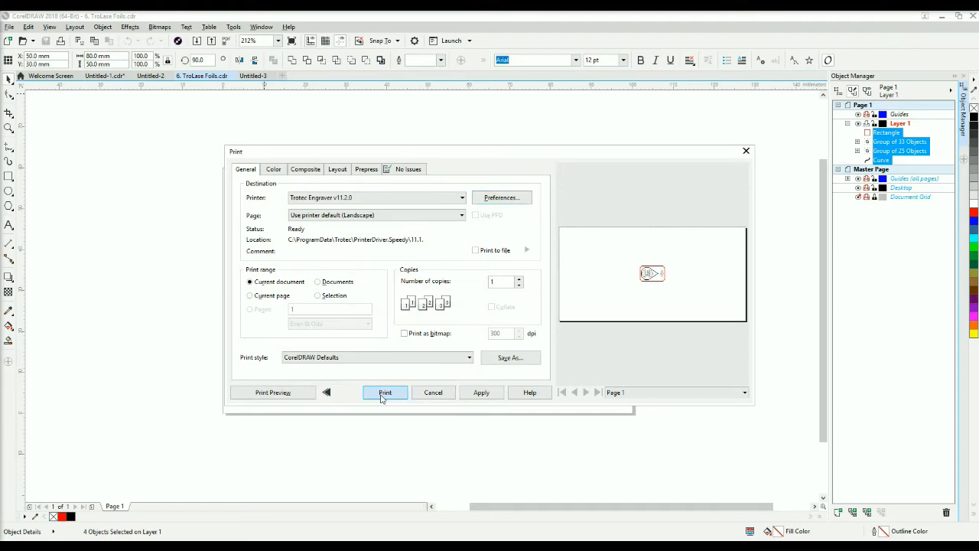
pyautogui.click(385, 392)
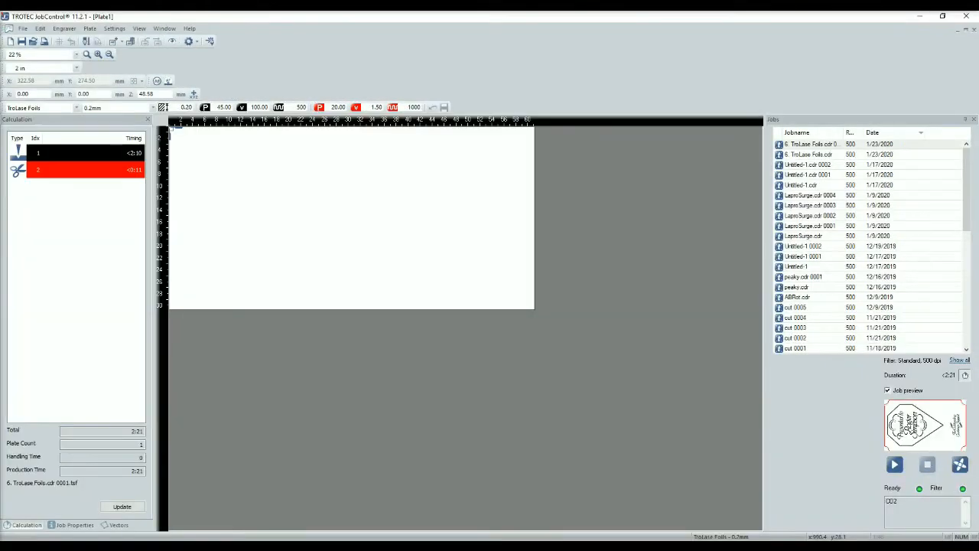
# Drop the TroLase Foils job at the plate's top-left corner and start the laser
pyautogui.click(811, 143)
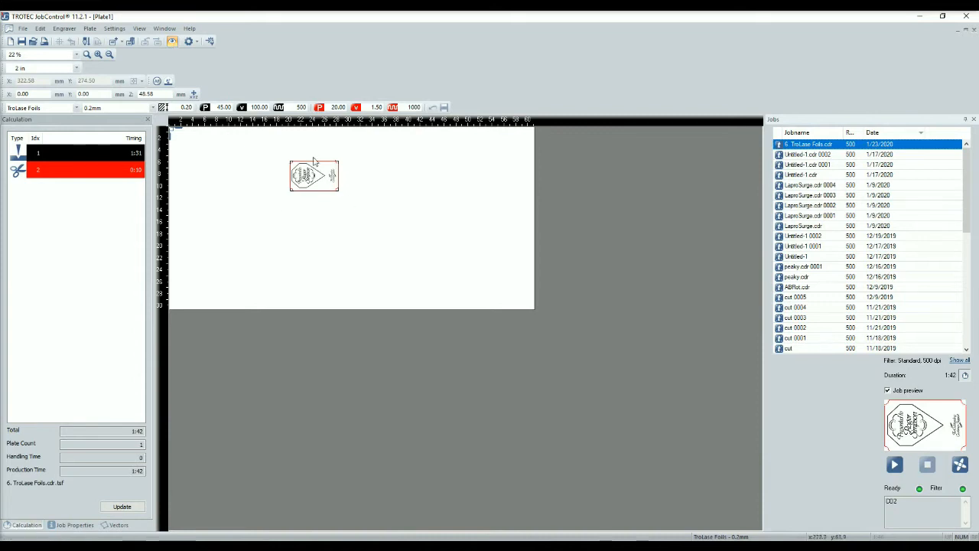
pyautogui.moveTo(277, 185)
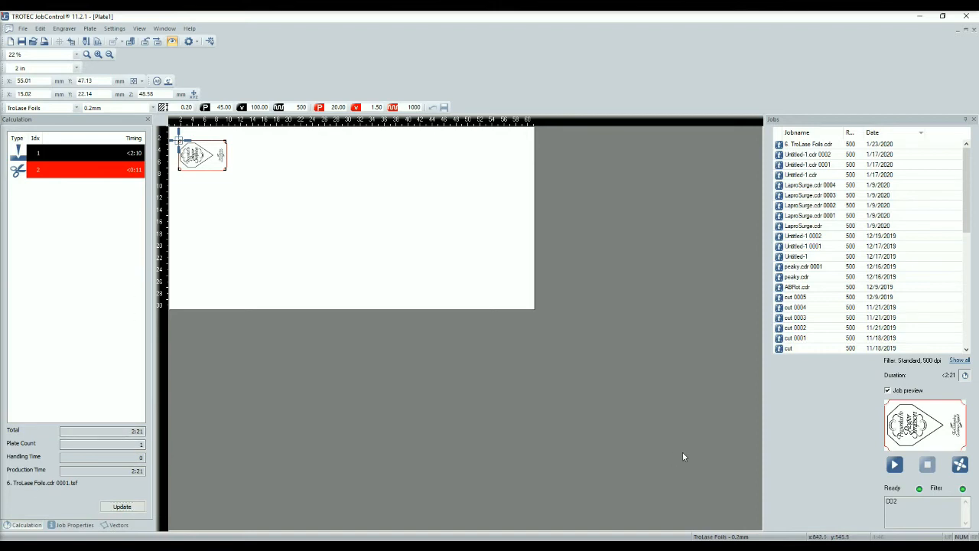
pyautogui.click(893, 465)
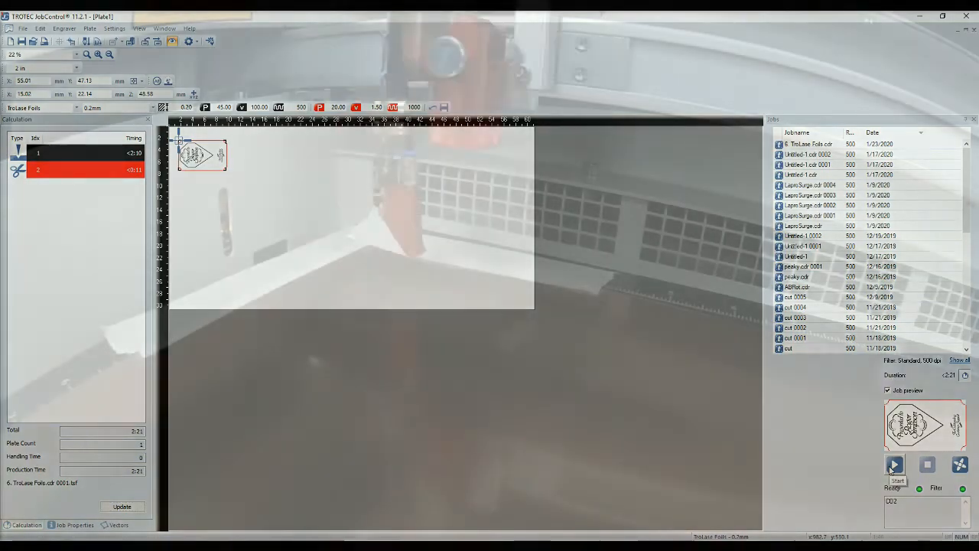